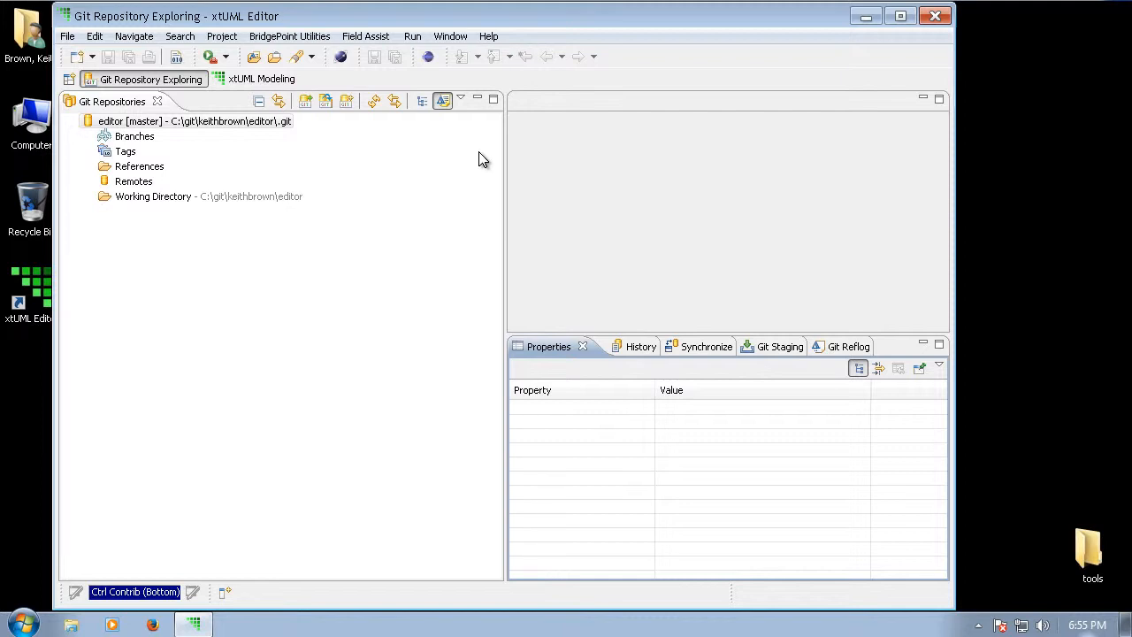
Switch the workbench to the Java perspective via Window > Open Perspective > Other.
click(450, 36)
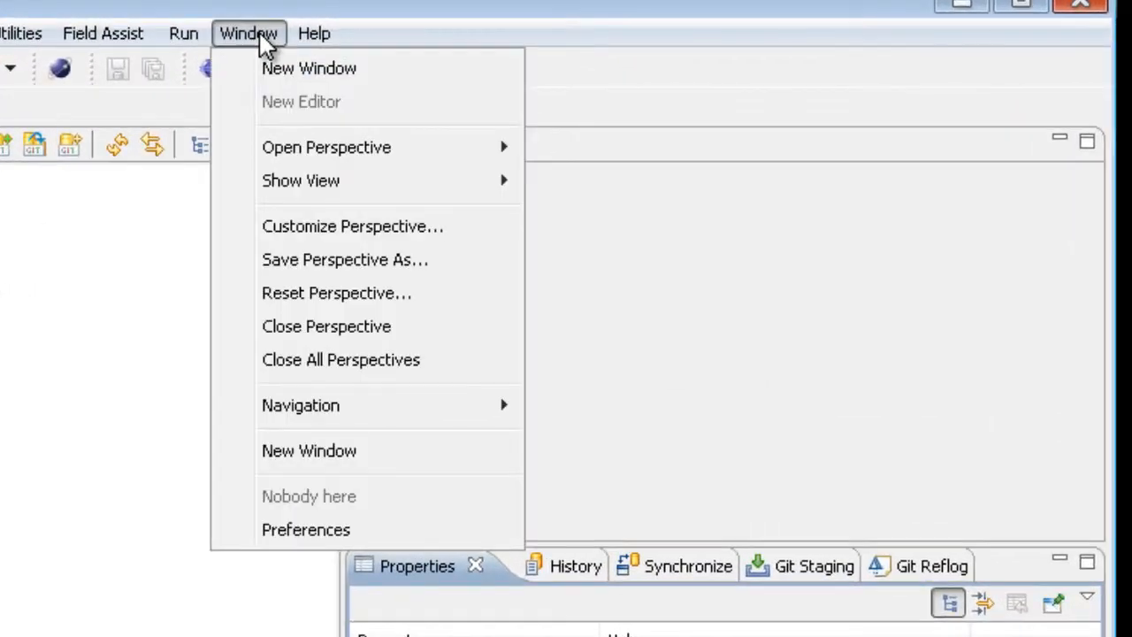
mouse_move(325, 147)
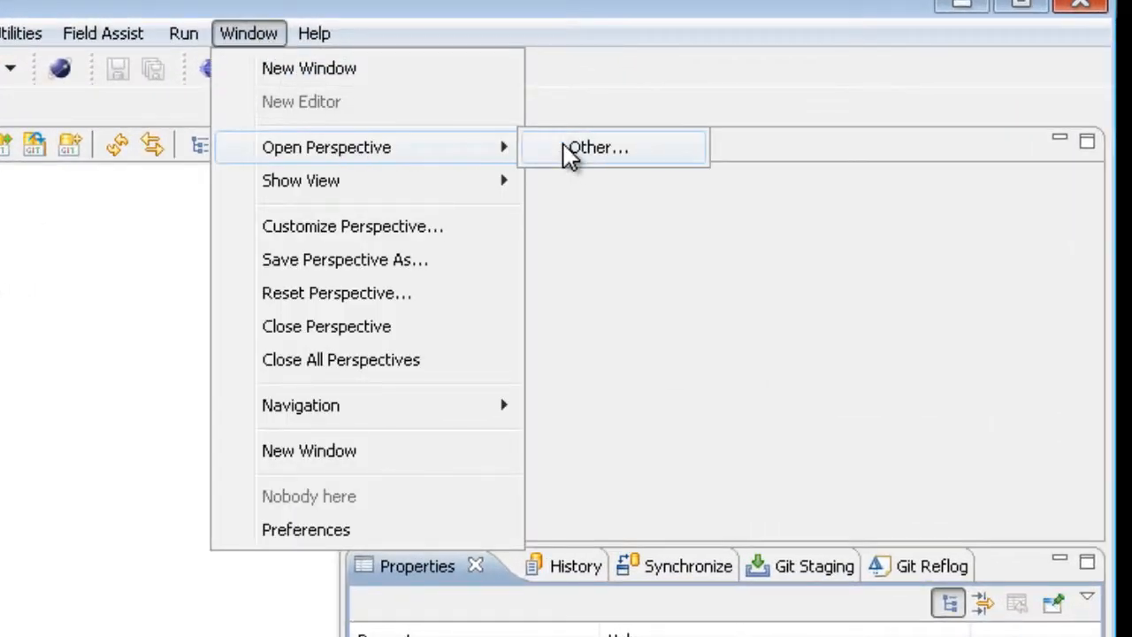
click(598, 147)
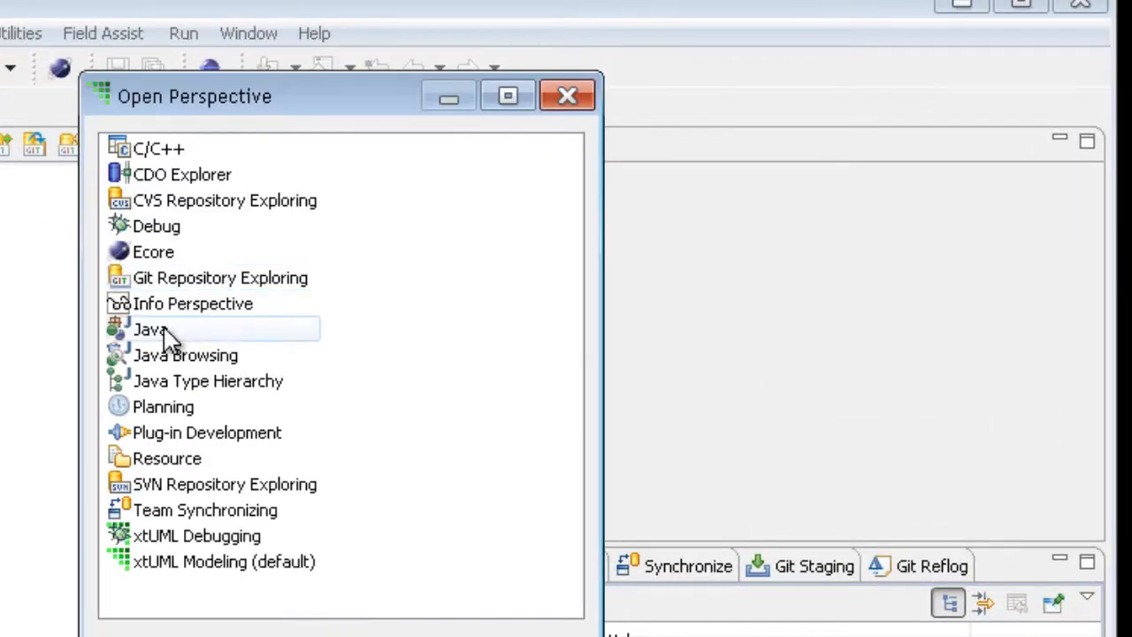
double_click(150, 329)
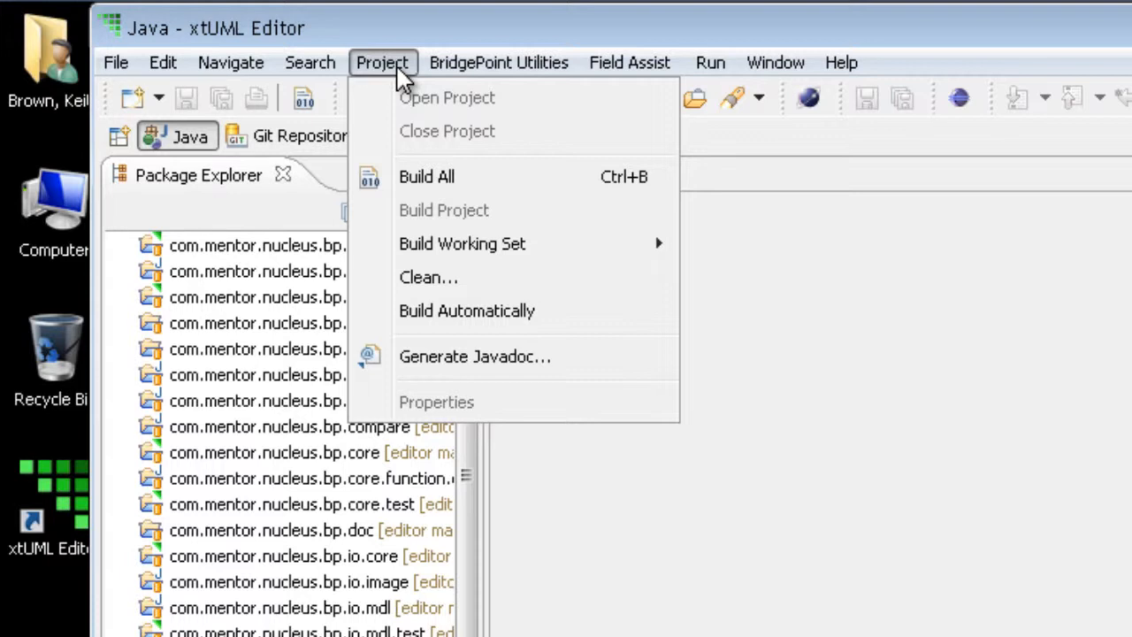
mouse_move(467, 311)
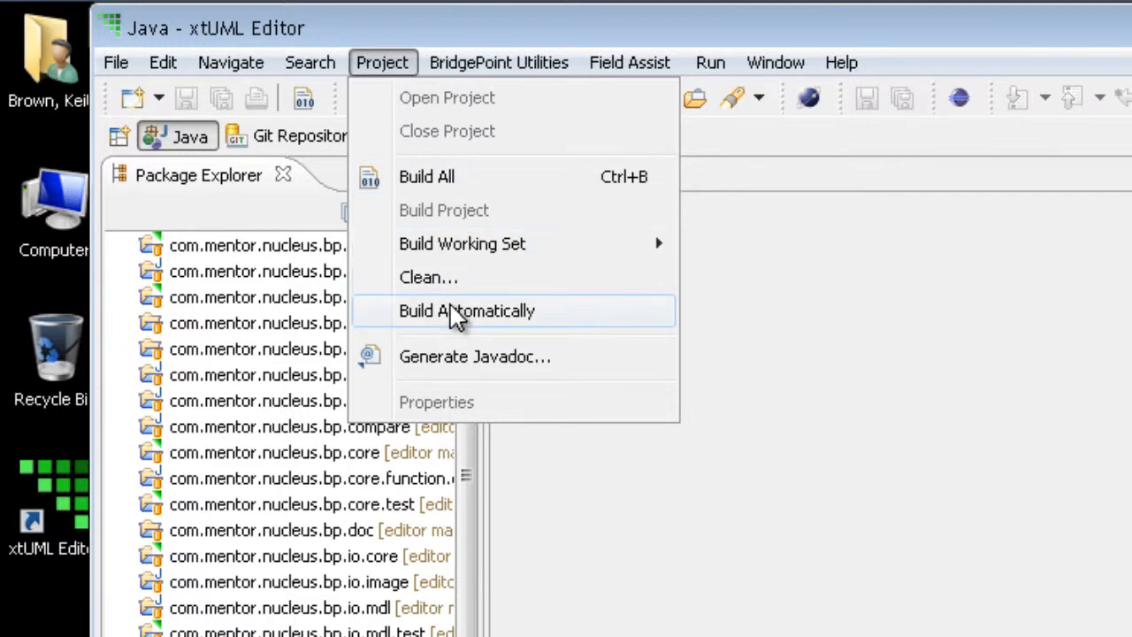
Enable Project > Build Automatically so the workspace rebuilds toward 0 errors.
click(467, 311)
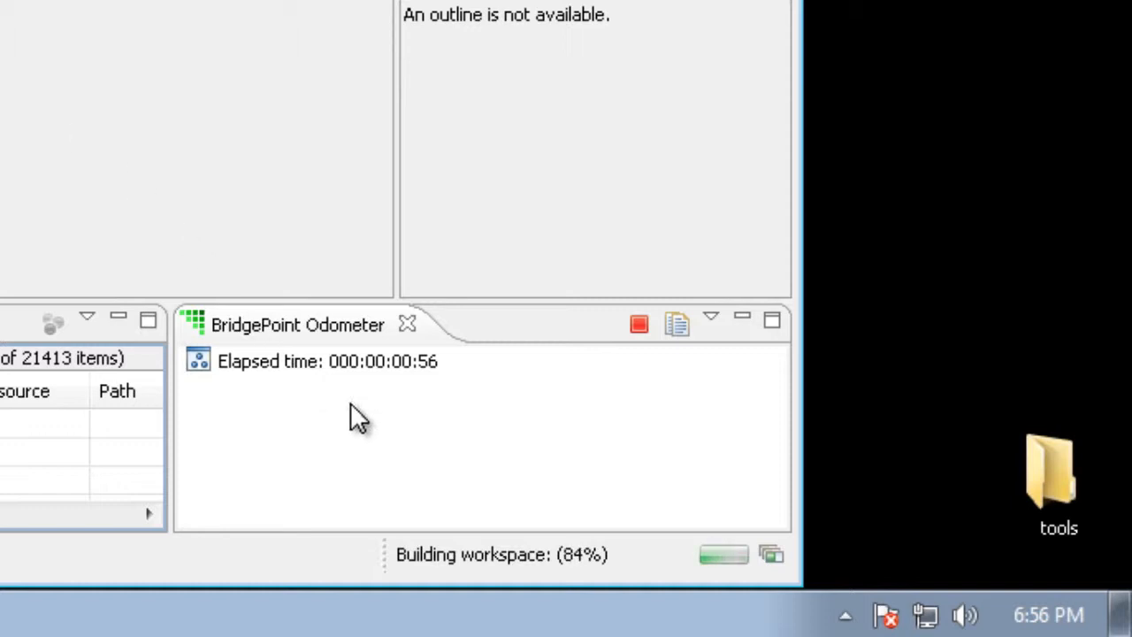
mouse_move(428, 581)
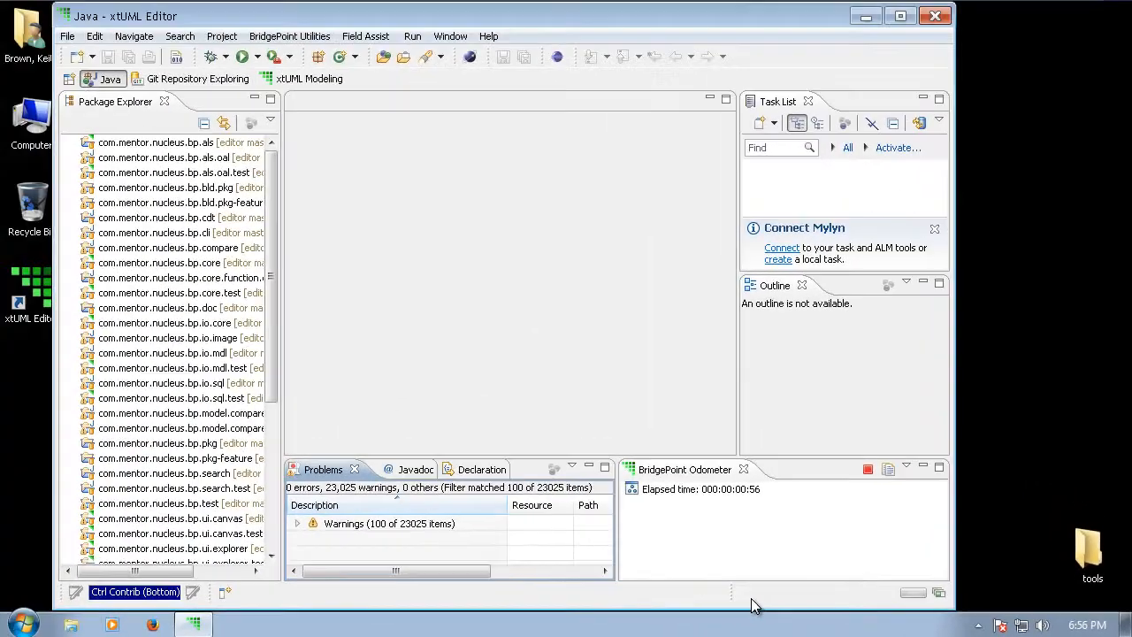
mouse_move(805, 601)
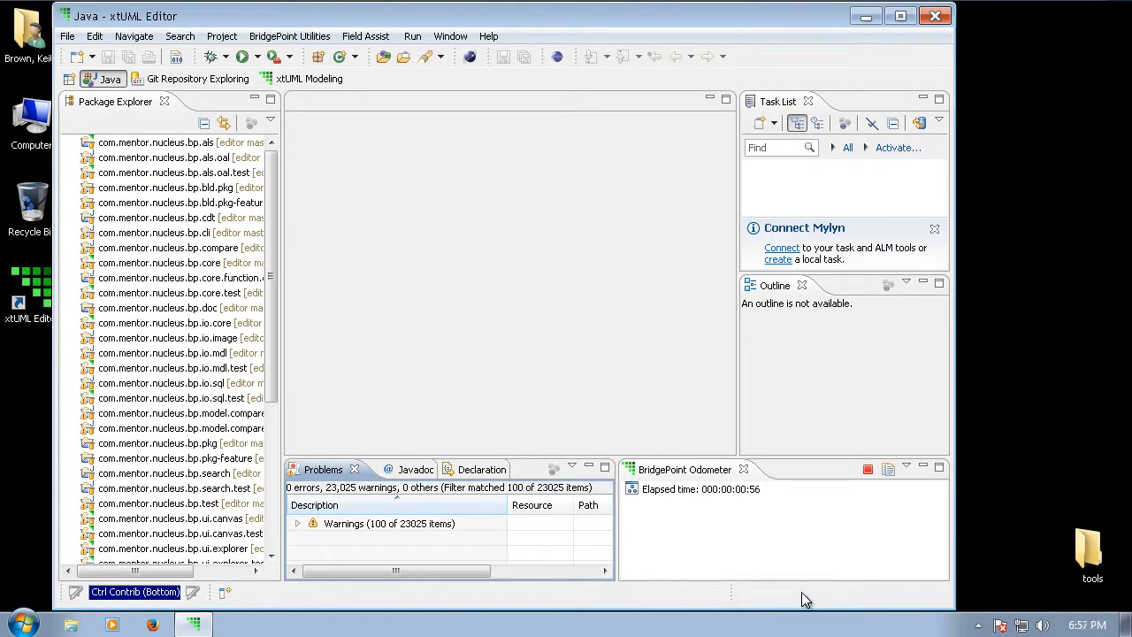